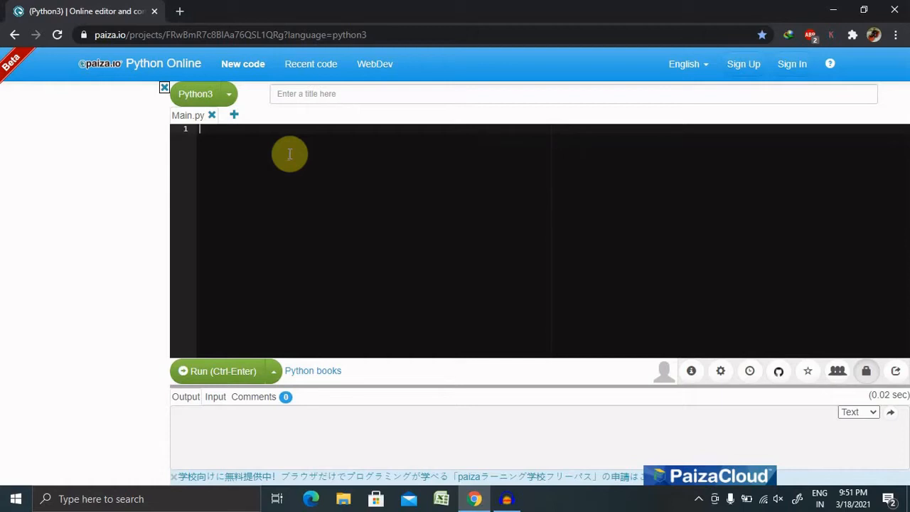
mouse_move(287, 149)
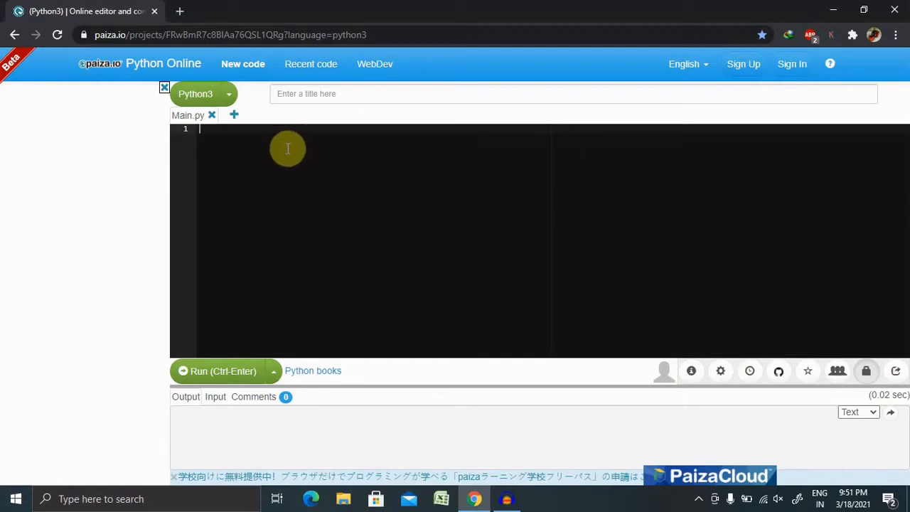
Write 'import numpy as np' on line 1 and begin a print call below it.
type("import")
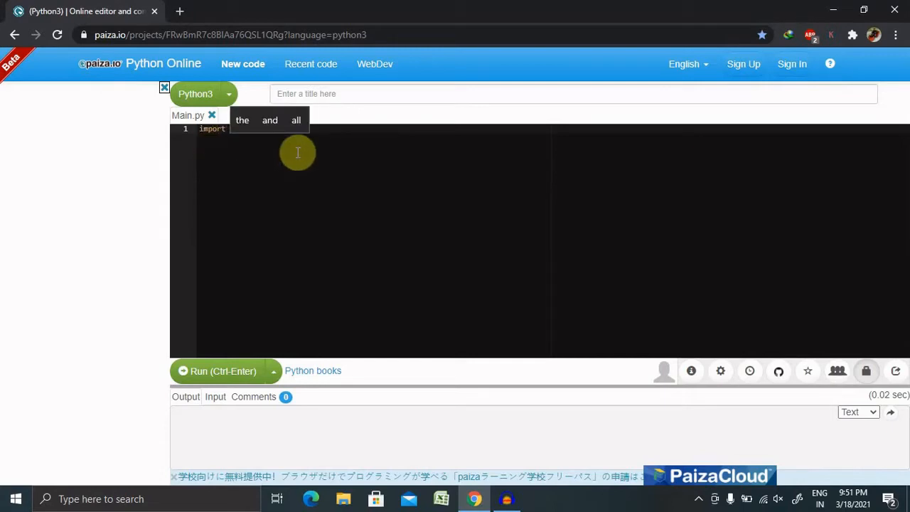
type("nump")
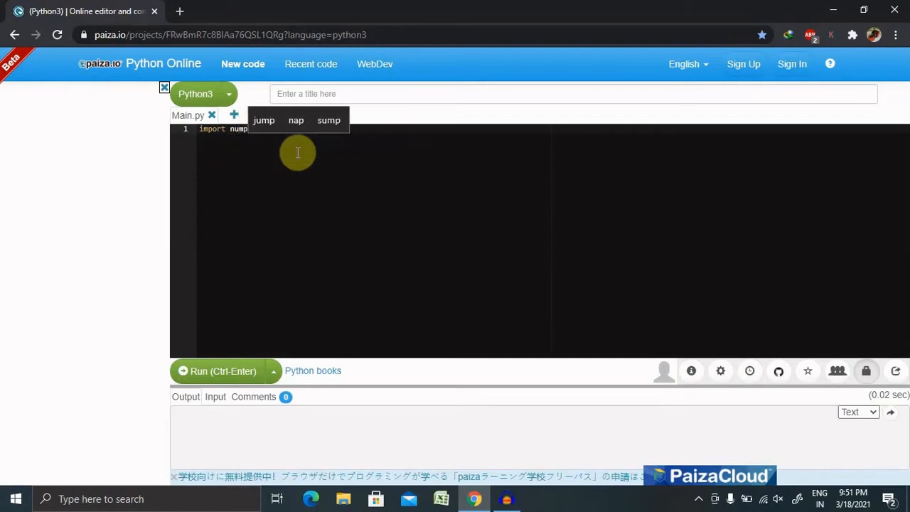
type("y")
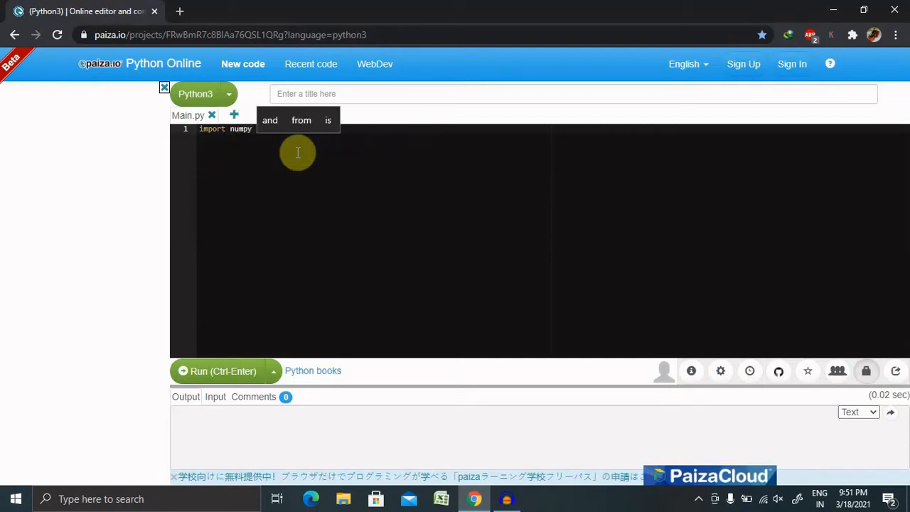
type("as")
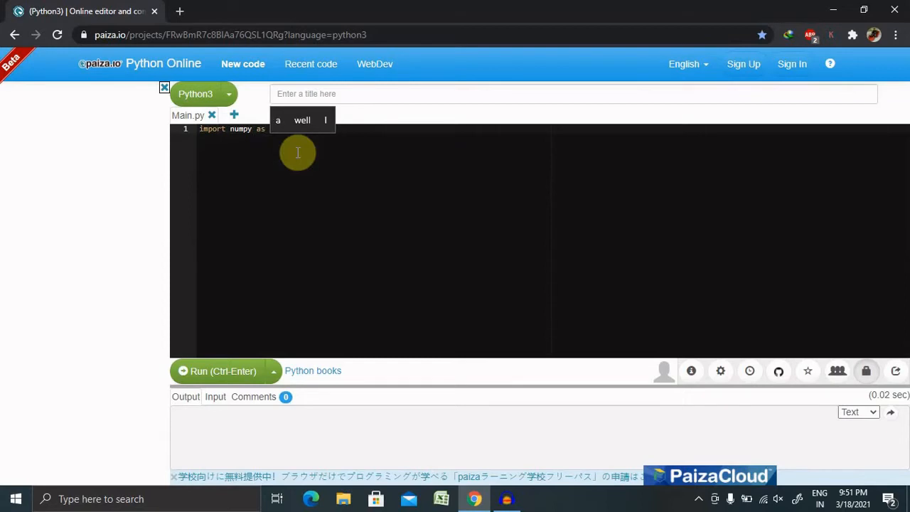
type("np")
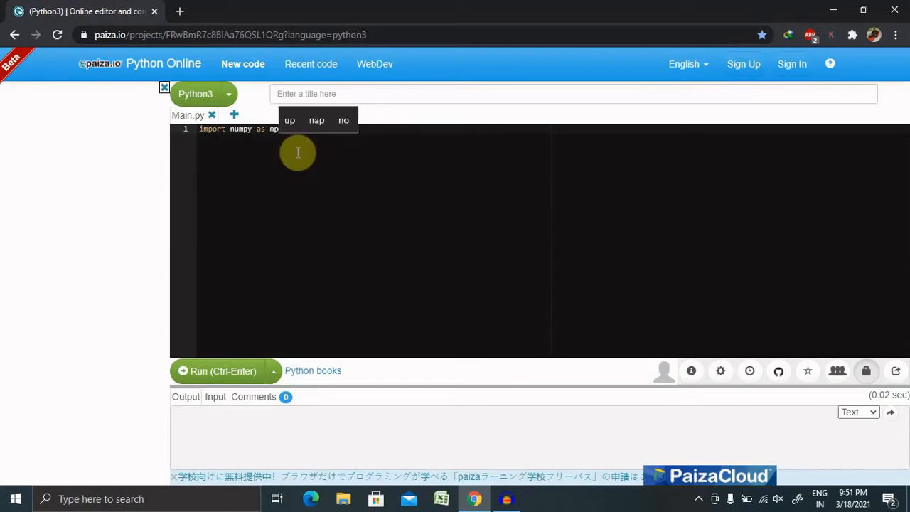
key("enter")
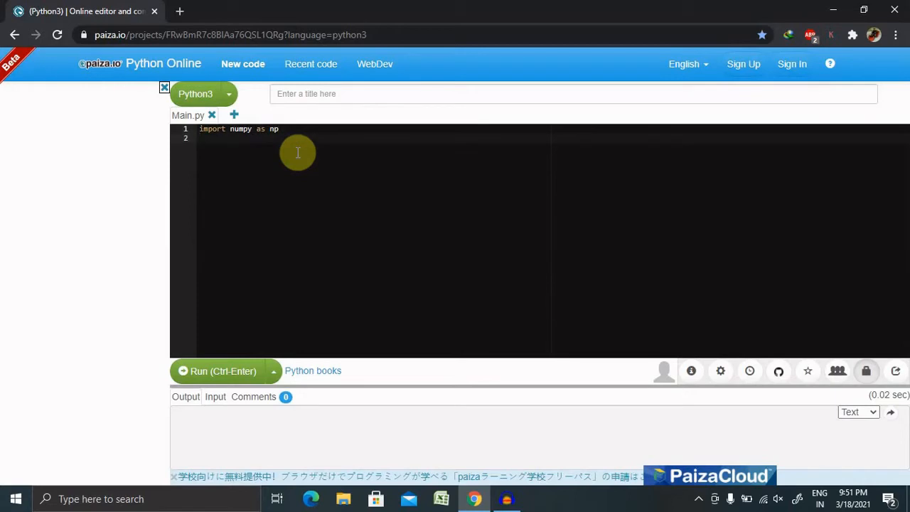
type("print(")
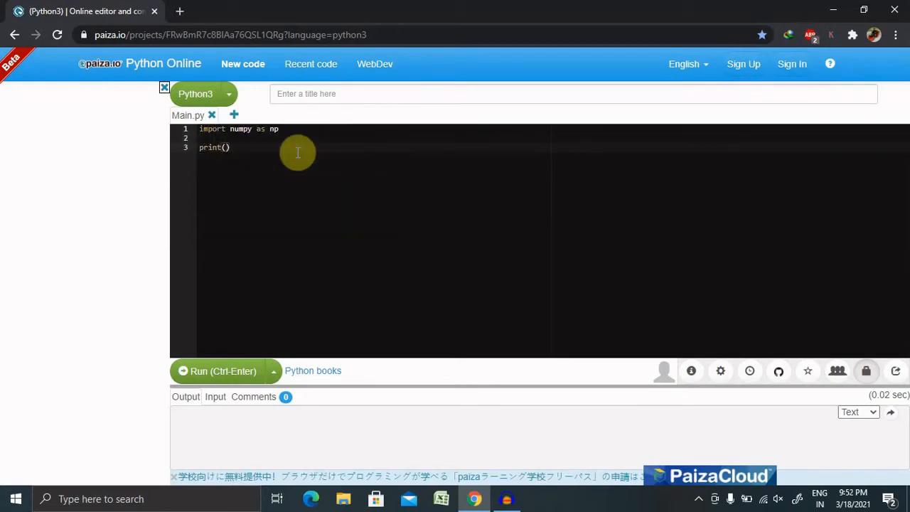
Complete the line as print(np.char.lower(['RAIGURUKUL.COM'])) and add a blank line below.
type("np.c")
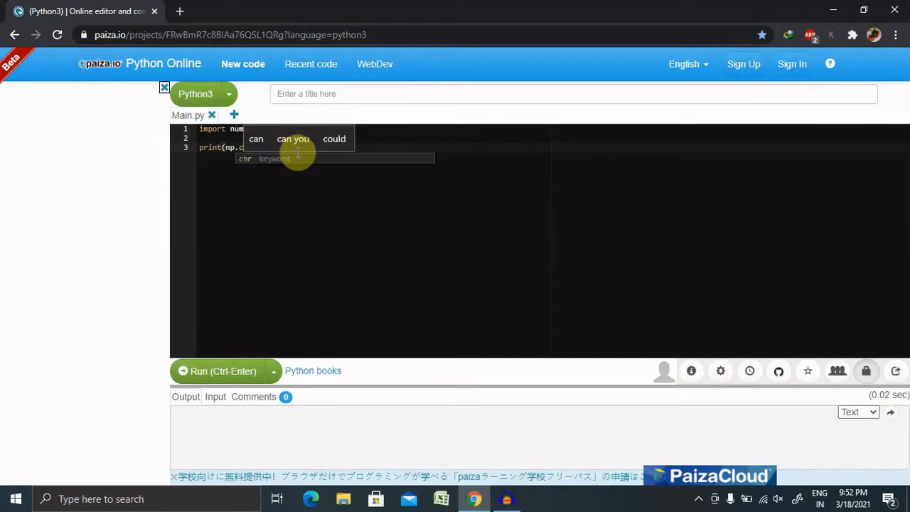
type("har.)")
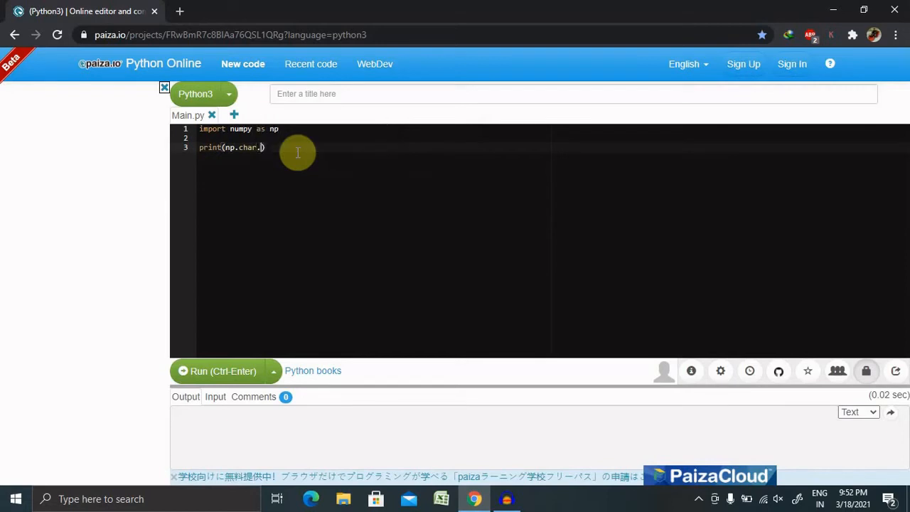
type("lower(")
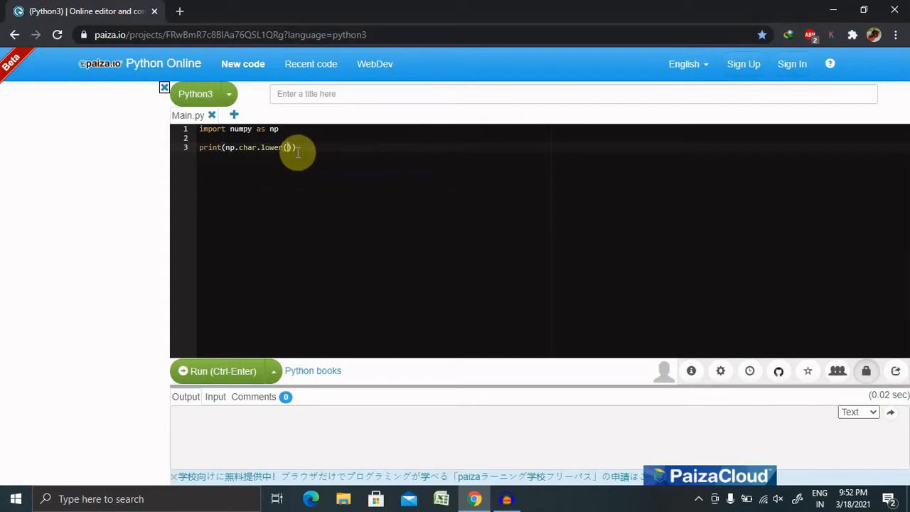
type("[]")
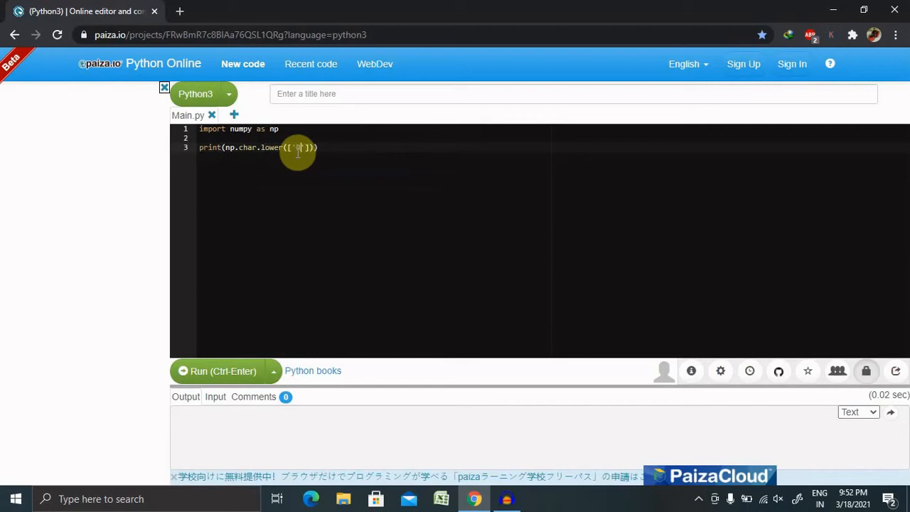
type("RAIG")
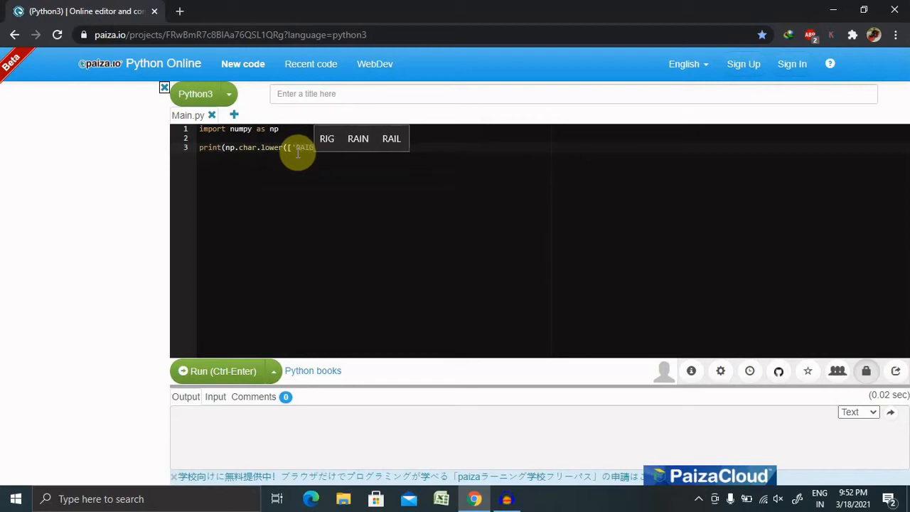
type("GURUKUL']))")
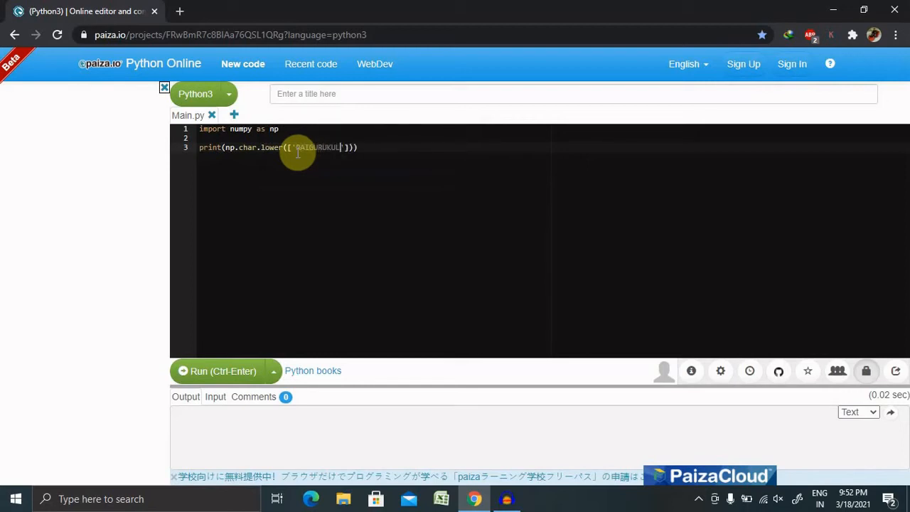
type(".C")
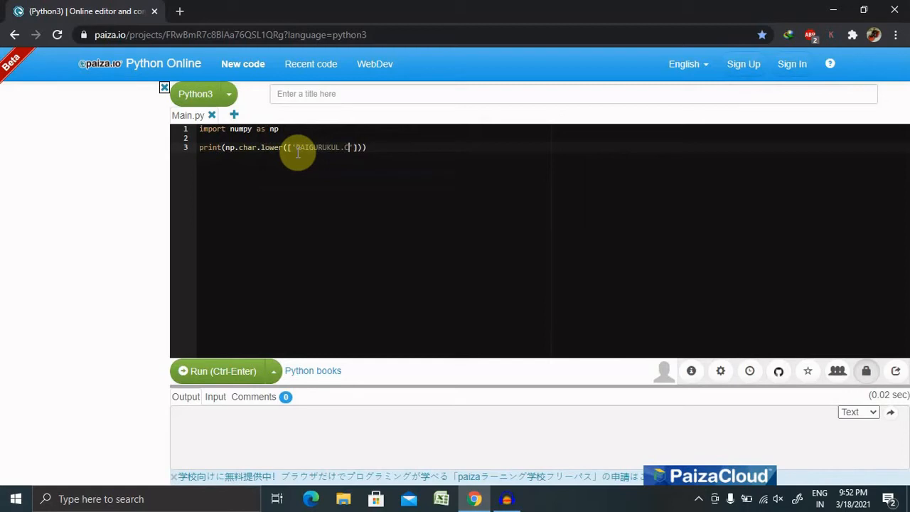
type("OM")
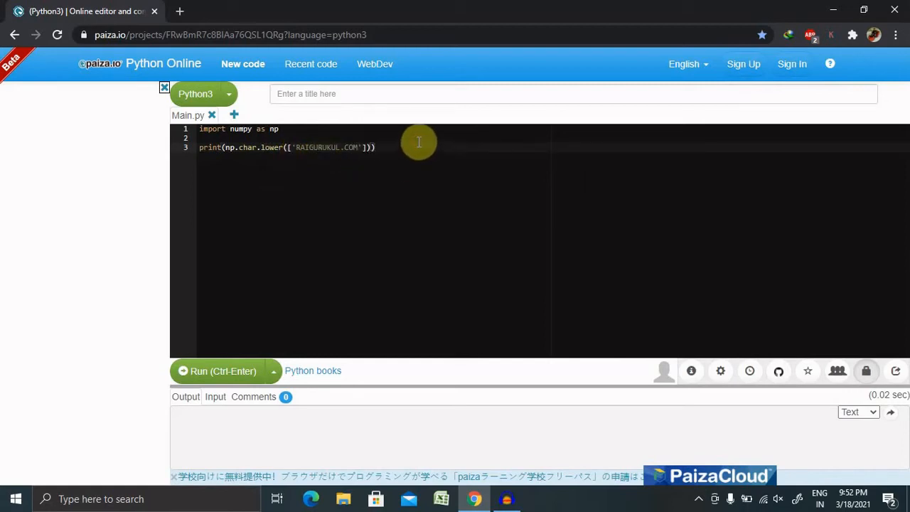
key("Return")
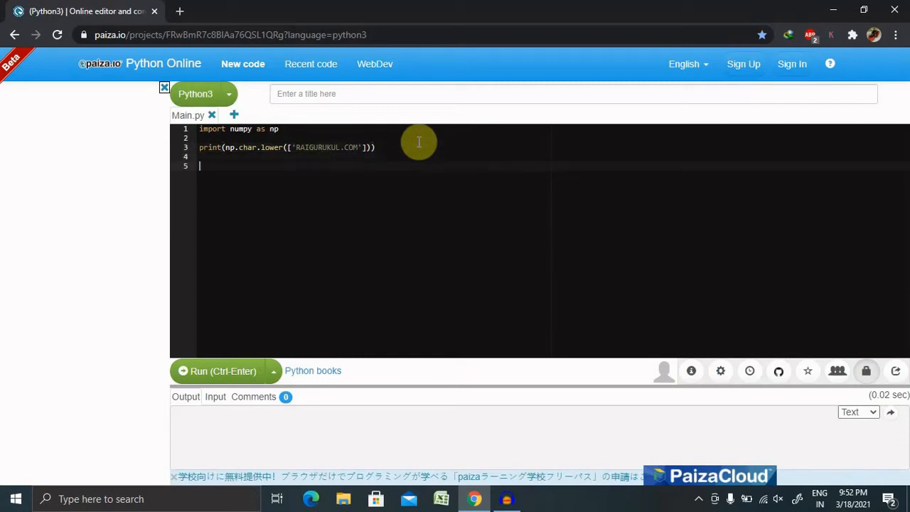
mouse_move(382, 175)
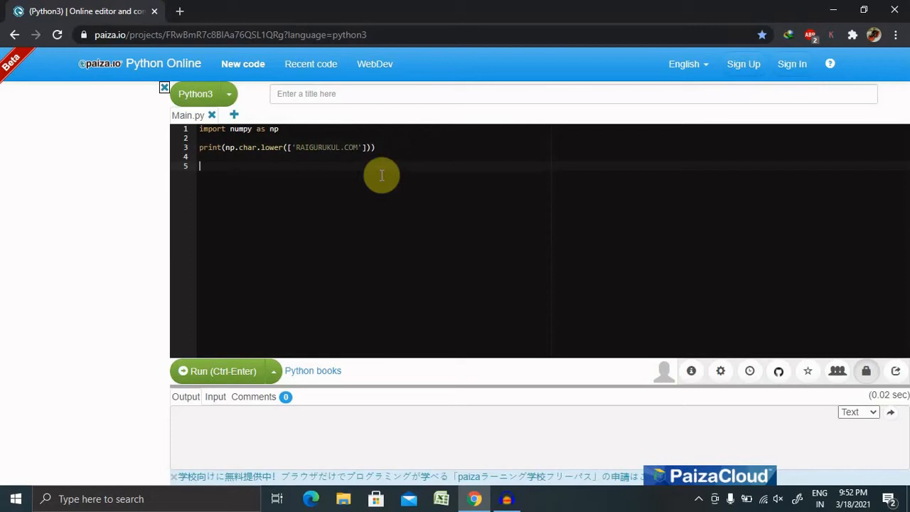
mouse_move(336, 246)
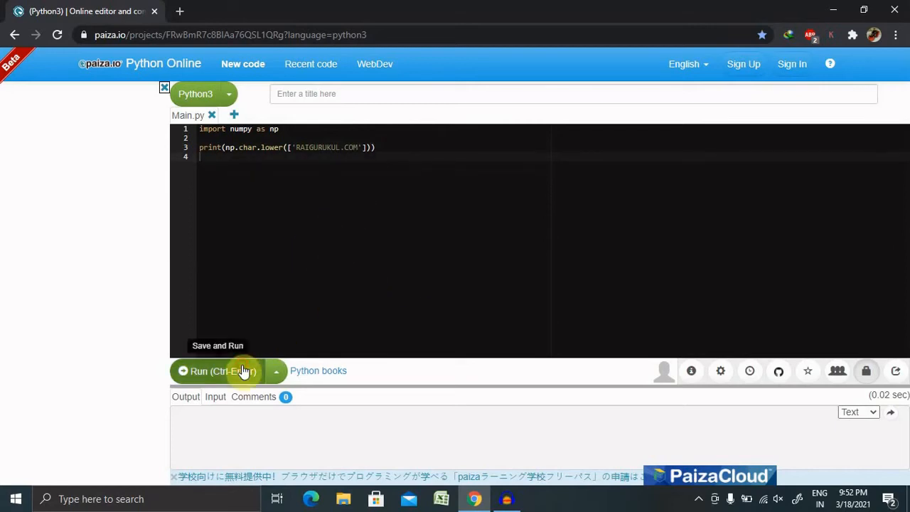
Run the script to show ['raigurukul.com'] in the output.
left_click(217, 370)
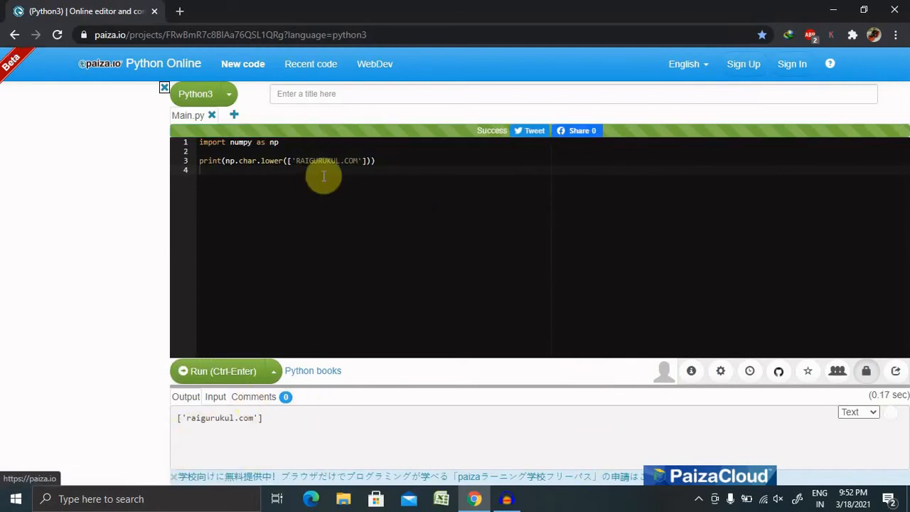
mouse_move(298, 160)
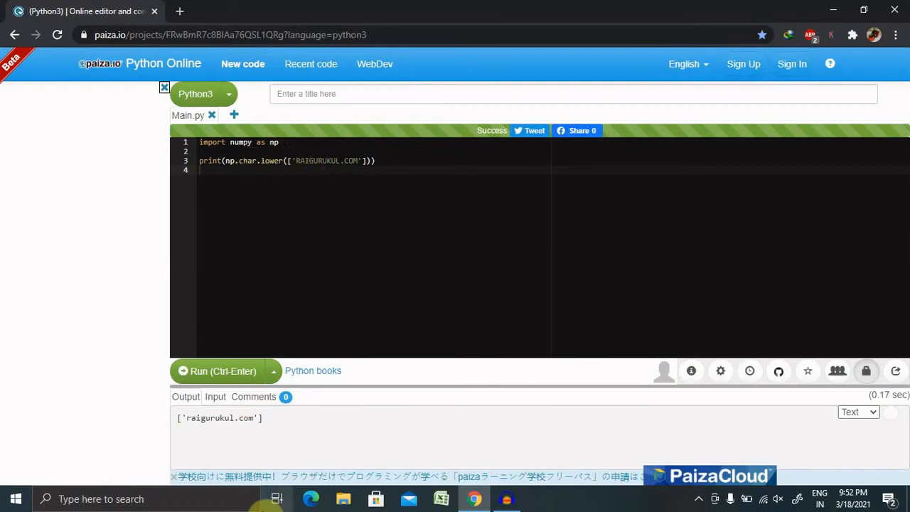
mouse_move(215, 433)
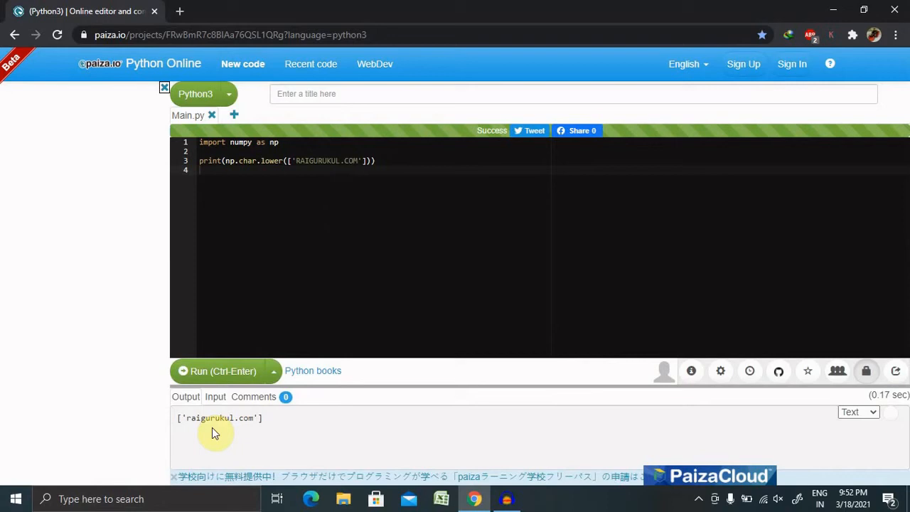
mouse_move(288, 165)
type("s")
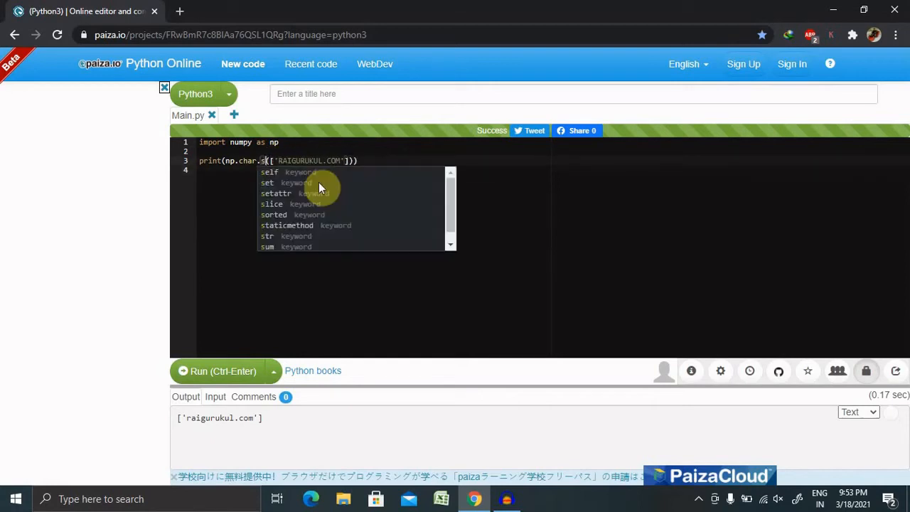
Switch lower to np.char.split, run it for [list(['RAIGURUKUL.COM'])], then delete the brackets.
type("p")
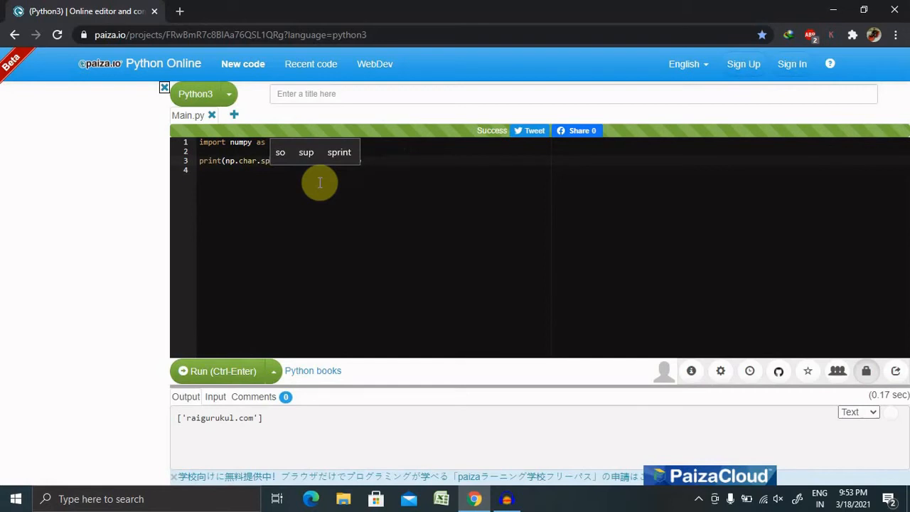
type("lit(['RAIGURUKUL.COM']))")
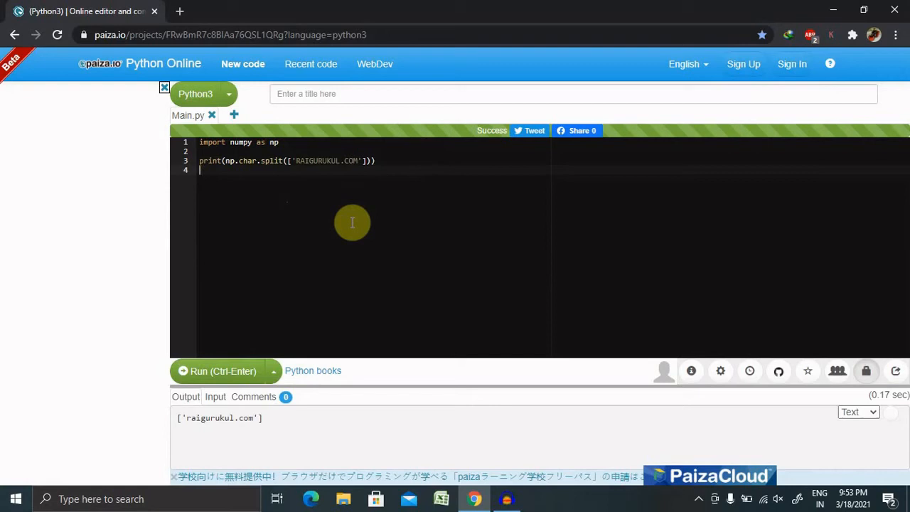
mouse_move(199, 371)
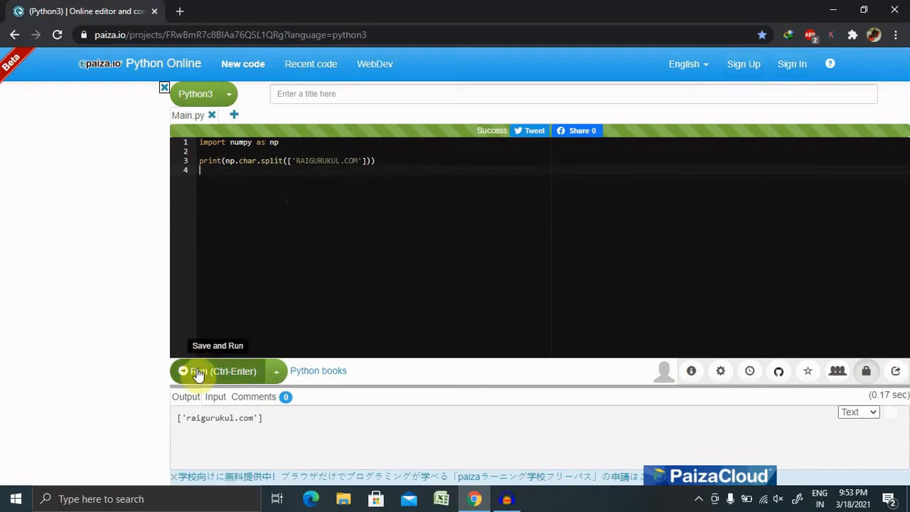
left_click(217, 370)
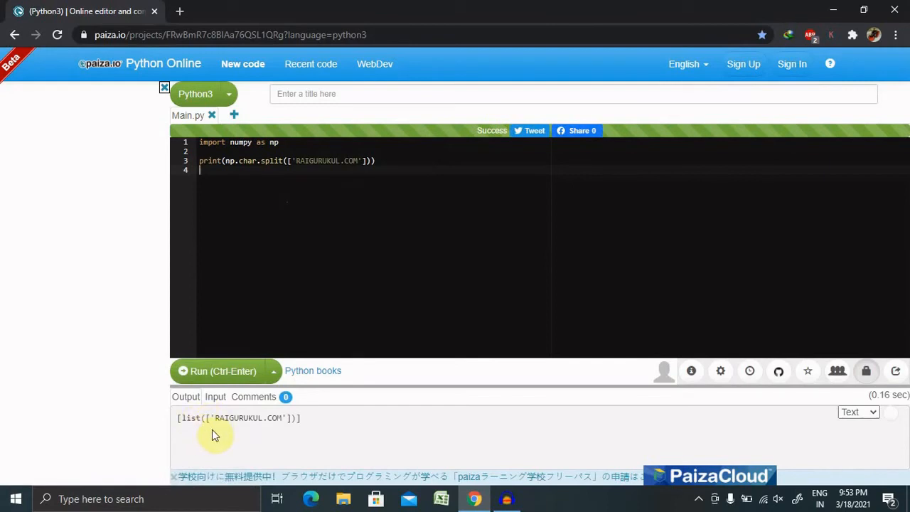
mouse_move(276, 428)
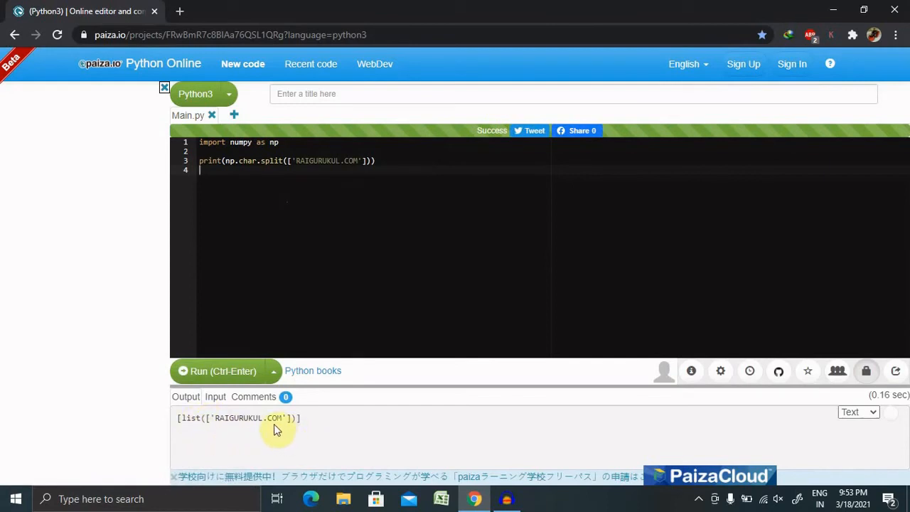
mouse_move(369, 235)
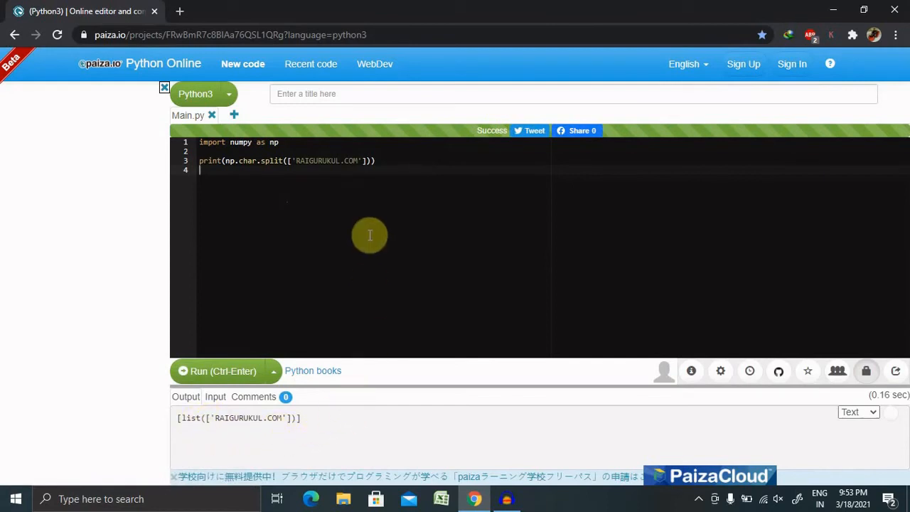
mouse_move(367, 197)
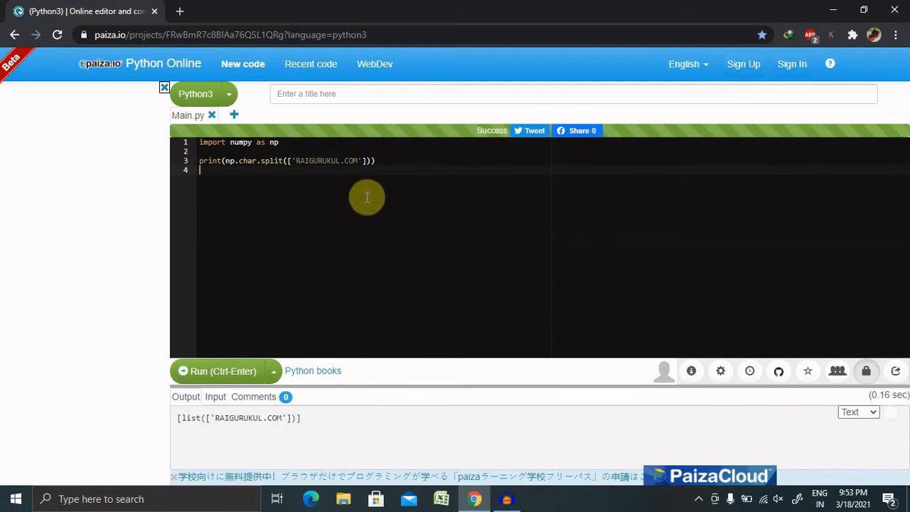
mouse_move(374, 163)
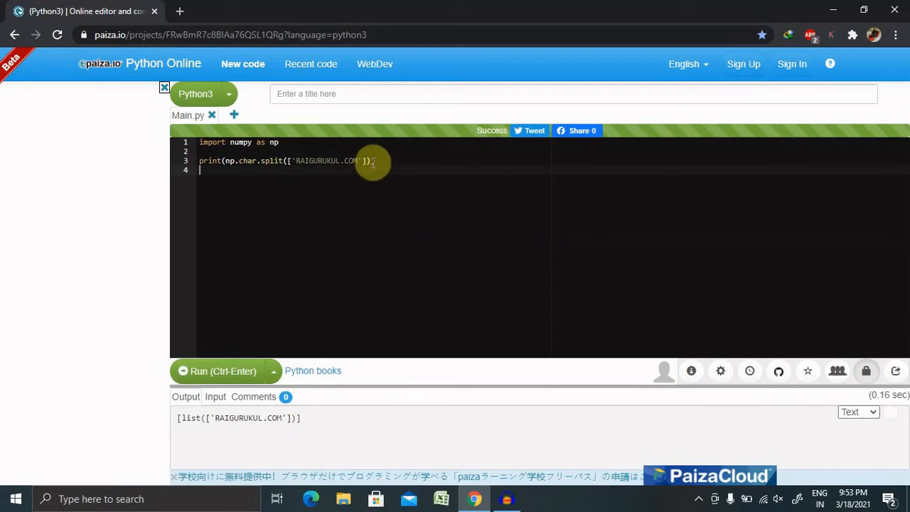
key("Backspace")
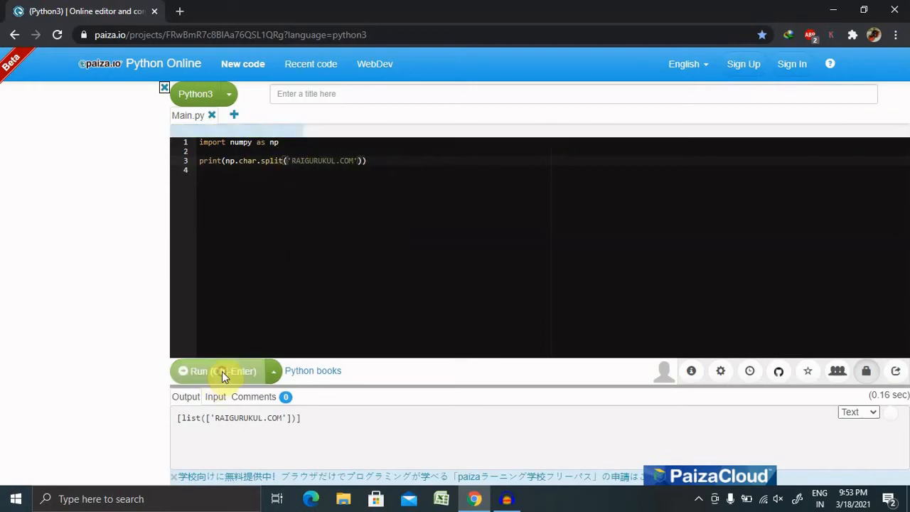
Run split on the plain string, producing ['RAIGURUKUL.COM'].
left_click(217, 370)
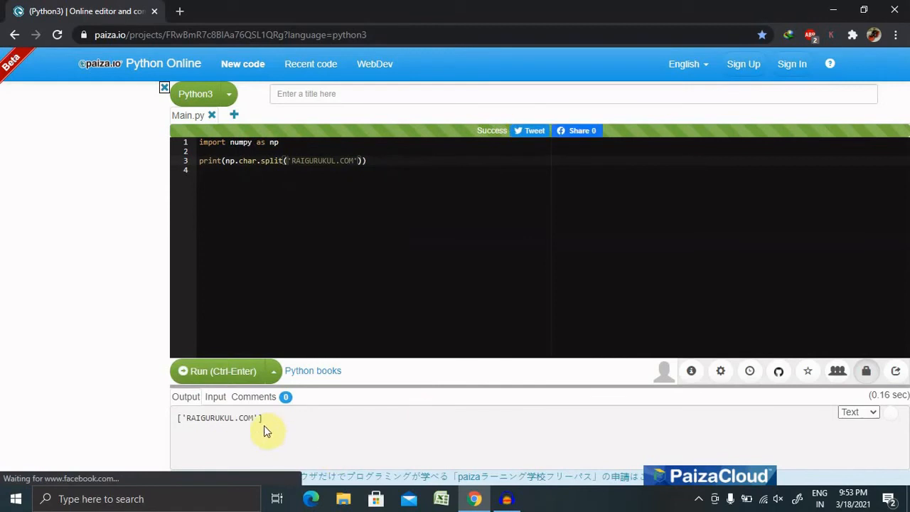
mouse_move(360, 354)
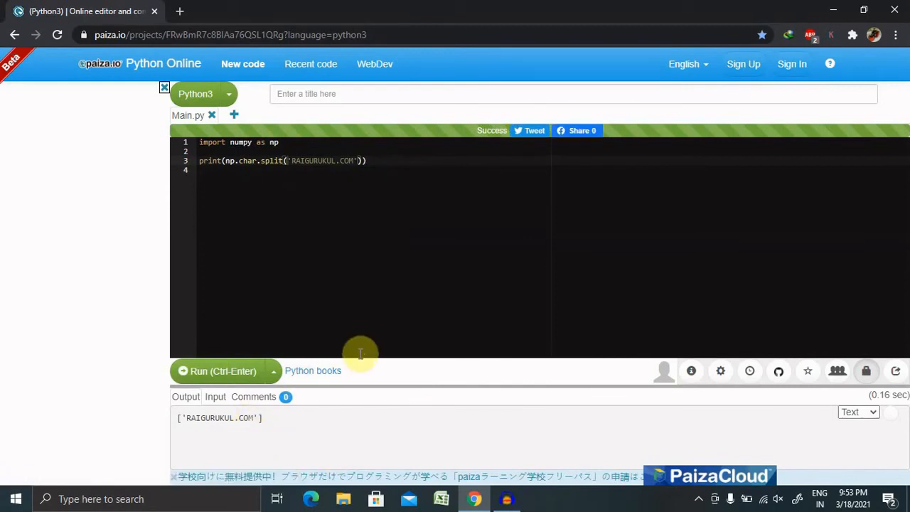
mouse_move(412, 282)
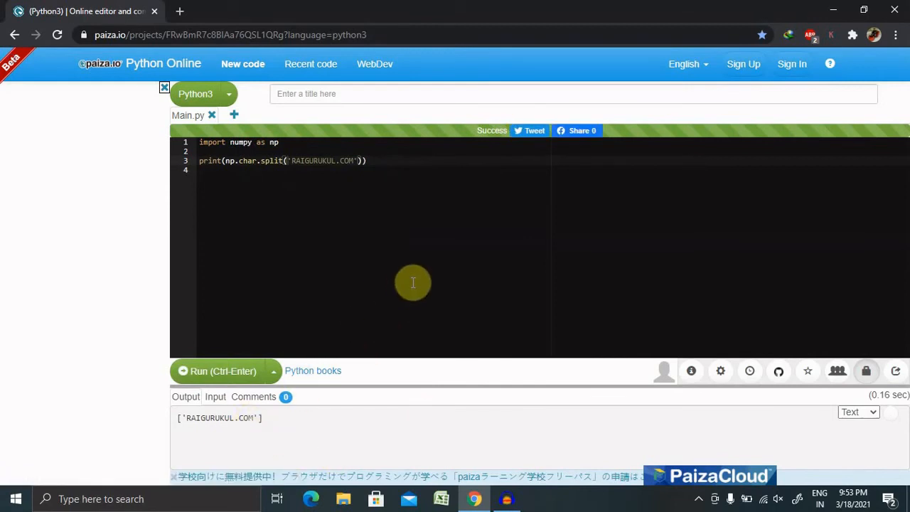
mouse_move(375, 273)
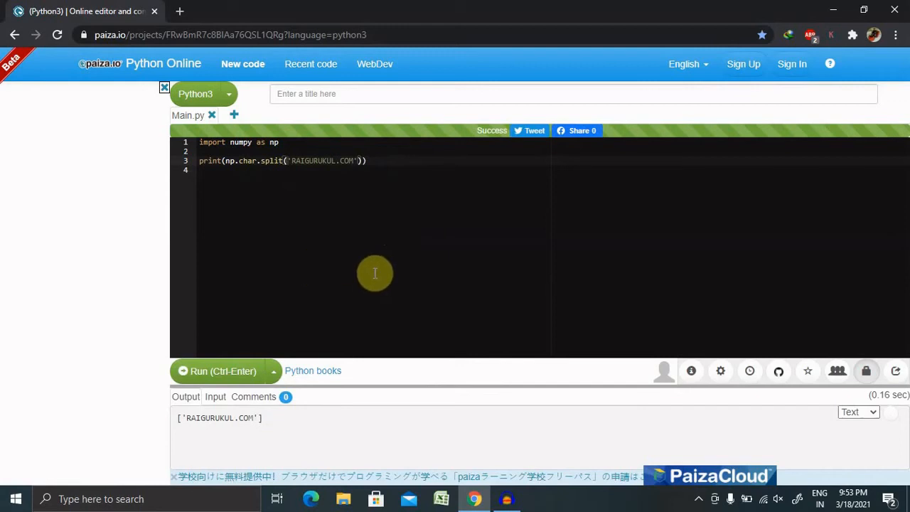
mouse_move(347, 135)
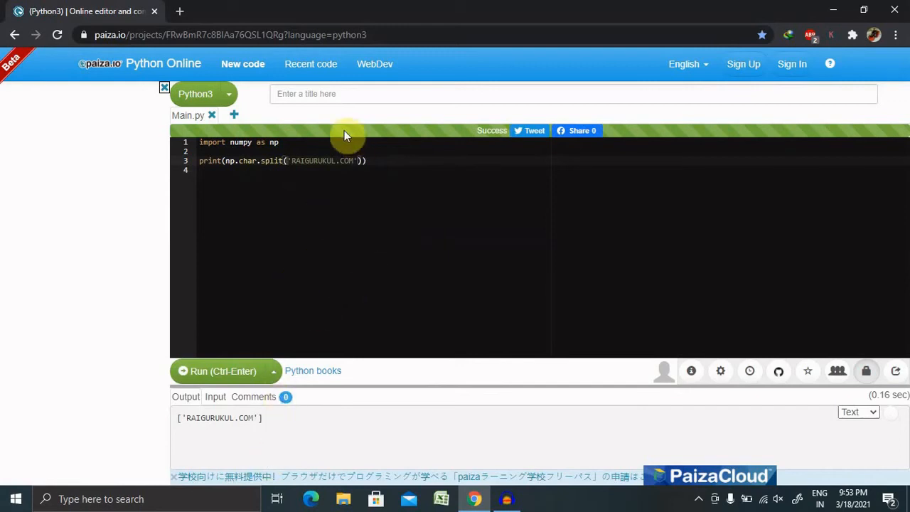
mouse_move(342, 160)
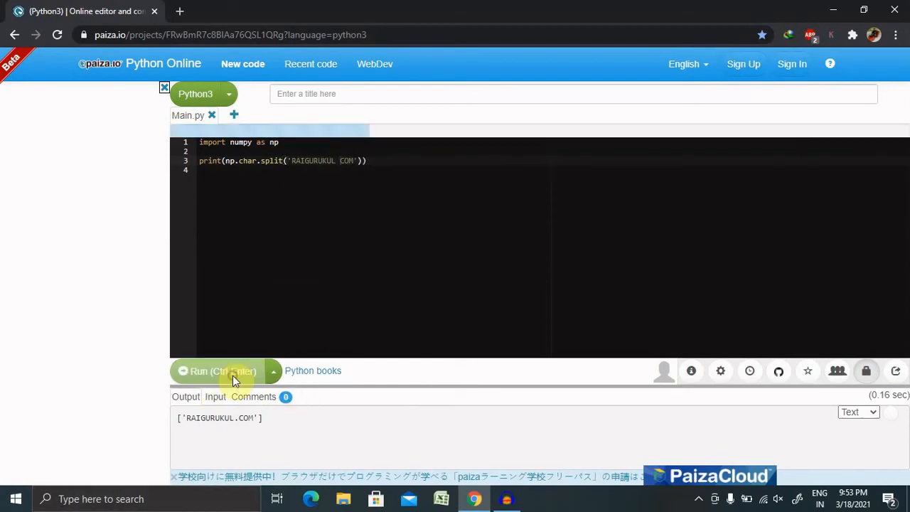
Run split on 'RAIGURUKUL COM', producing ['RAIGURUKUL', 'COM'].
left_click(217, 370)
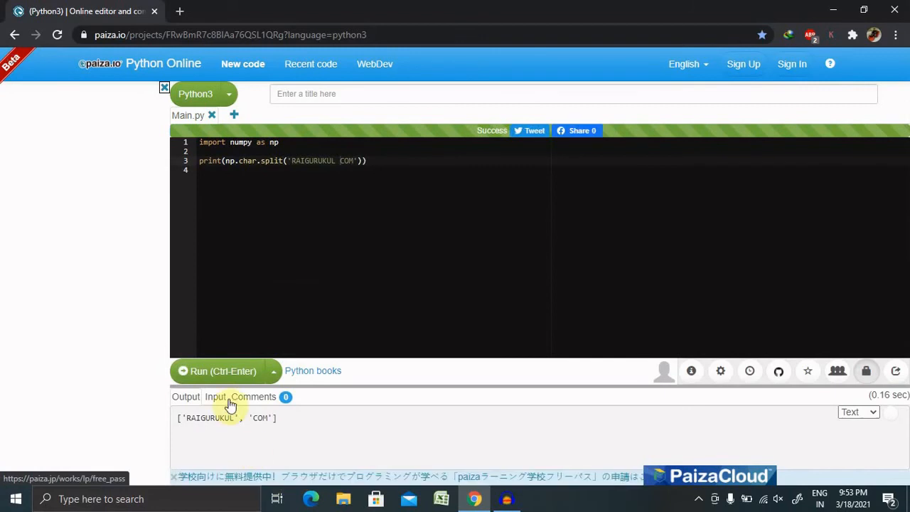
mouse_move(533, 253)
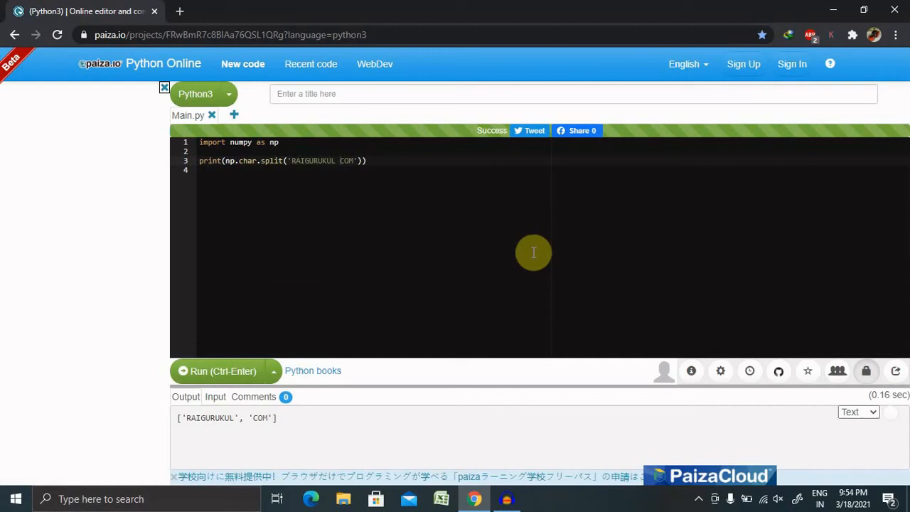
mouse_move(249, 421)
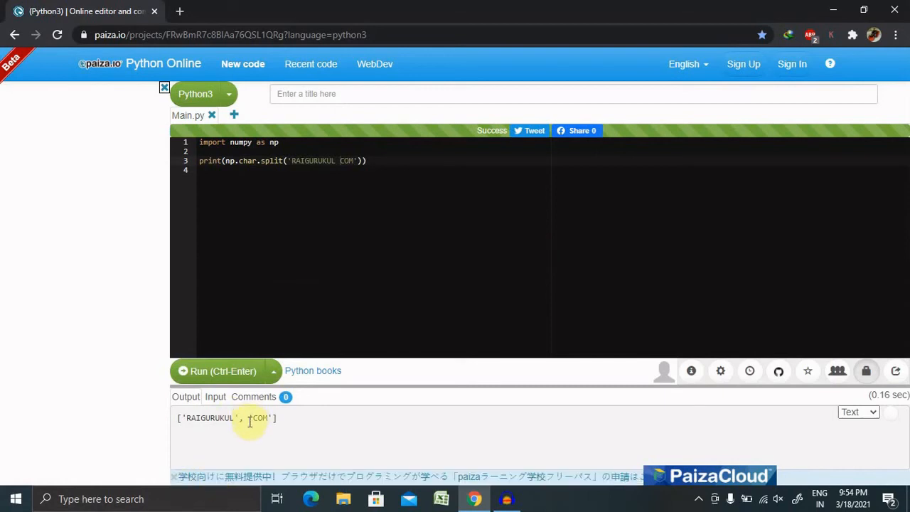
mouse_move(257, 430)
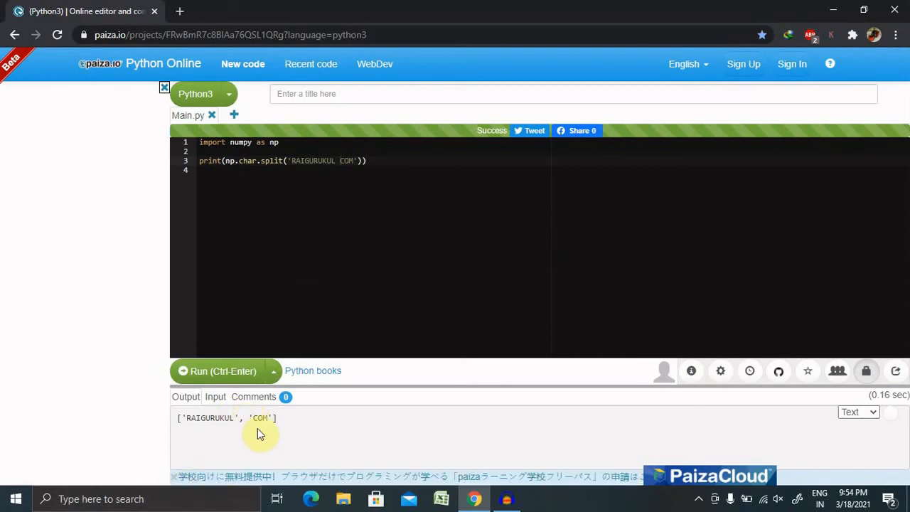
mouse_move(294, 168)
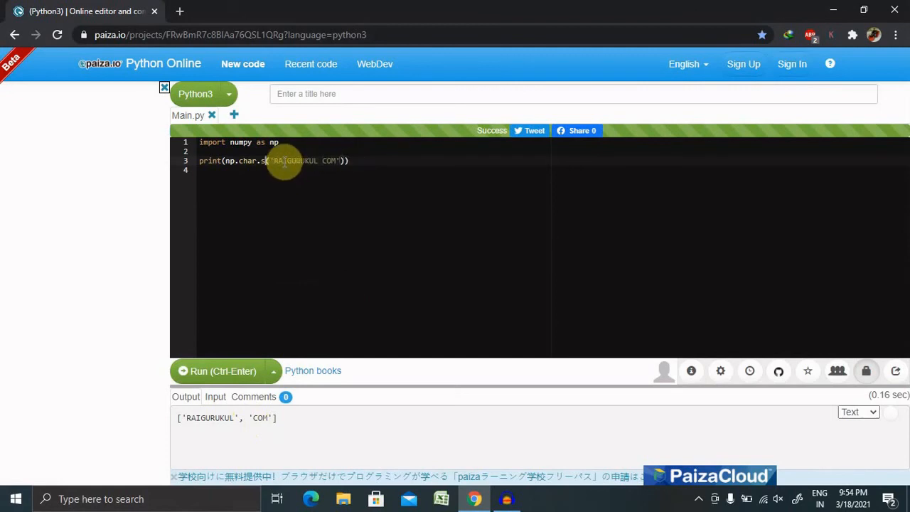
Change the call to np.char.join('RAIGURUKUL', 'COM') and run it for CRAIGURUKULORAIGURUKULM.
type("join")
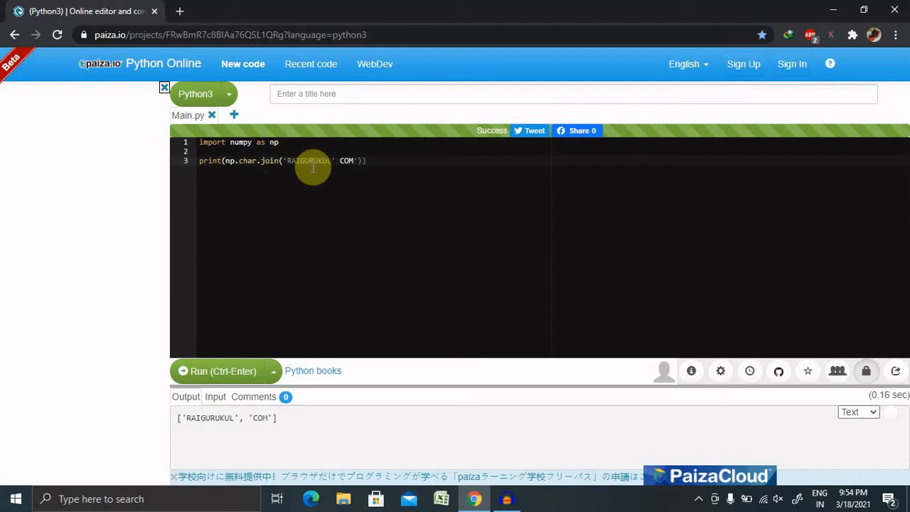
type(",")
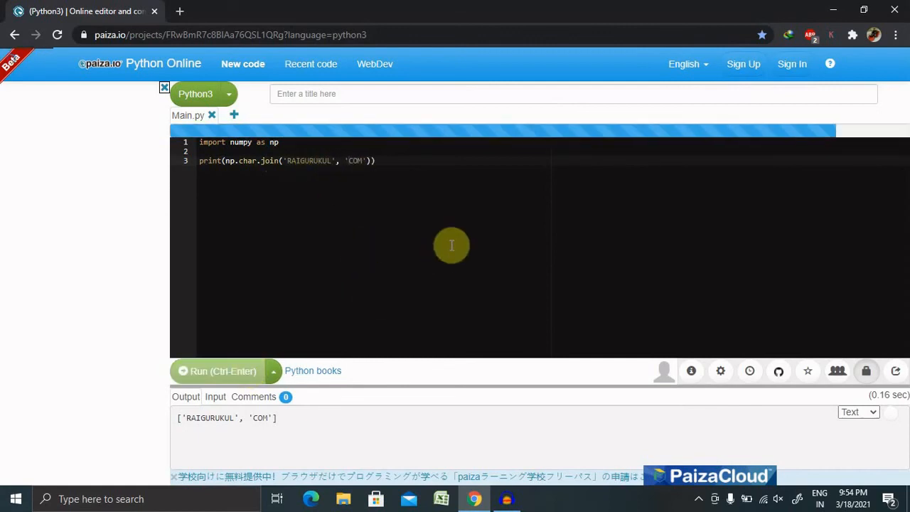
left_click(217, 371)
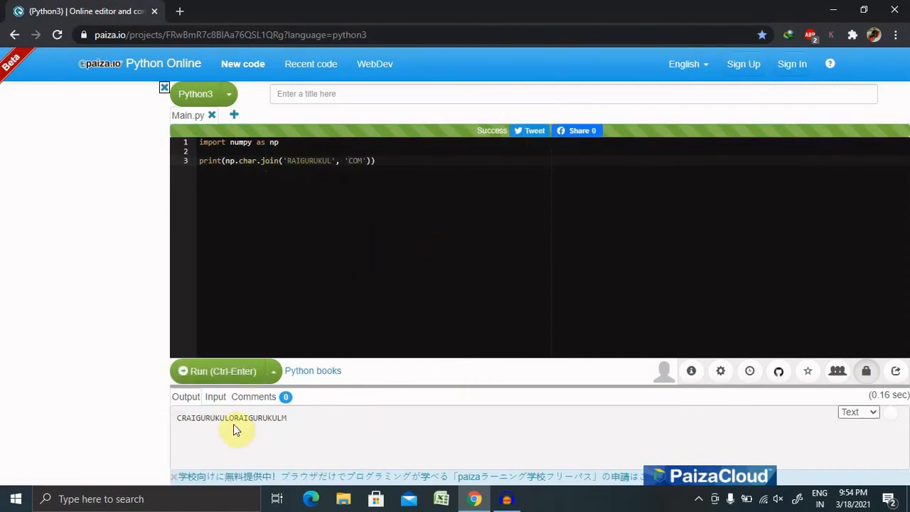
mouse_move(295, 428)
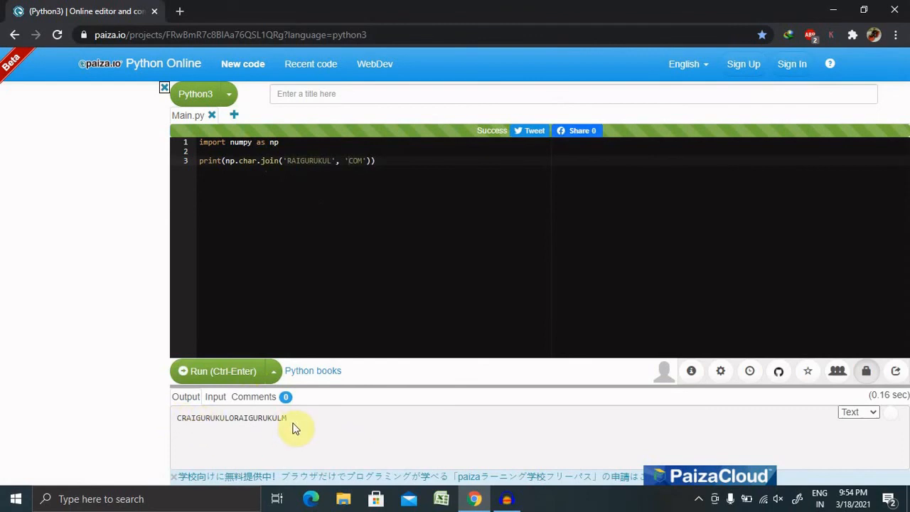
mouse_move(298, 184)
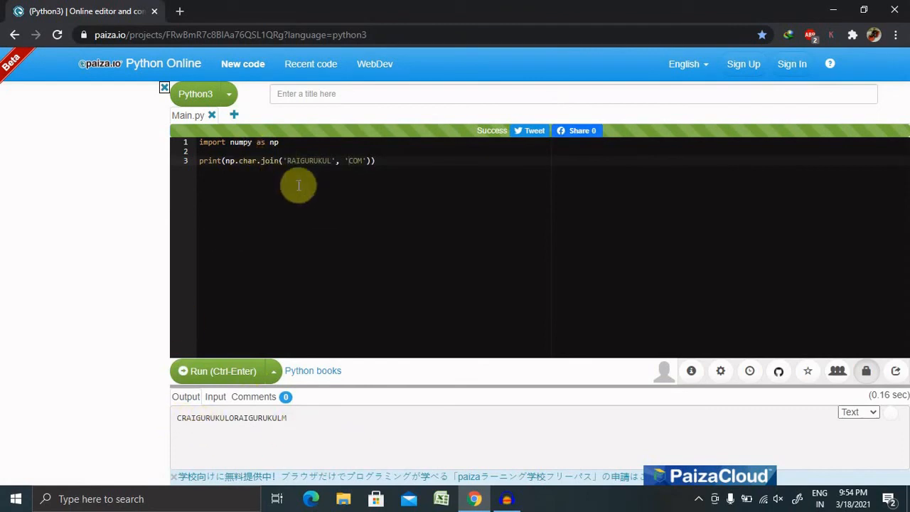